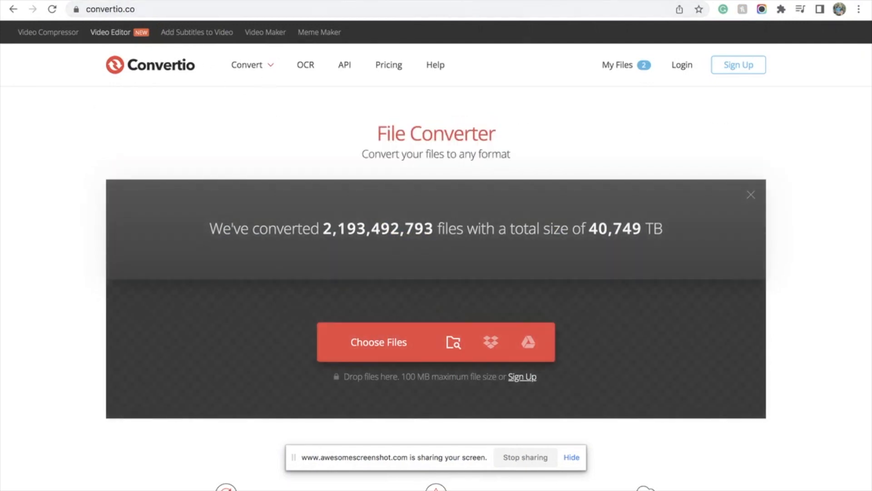
- Move between the onlineconverter.com, Convertio and Send to Kindle tabs toward Canva's home page
{"action": "type", "text": "onlineconverter.com"}
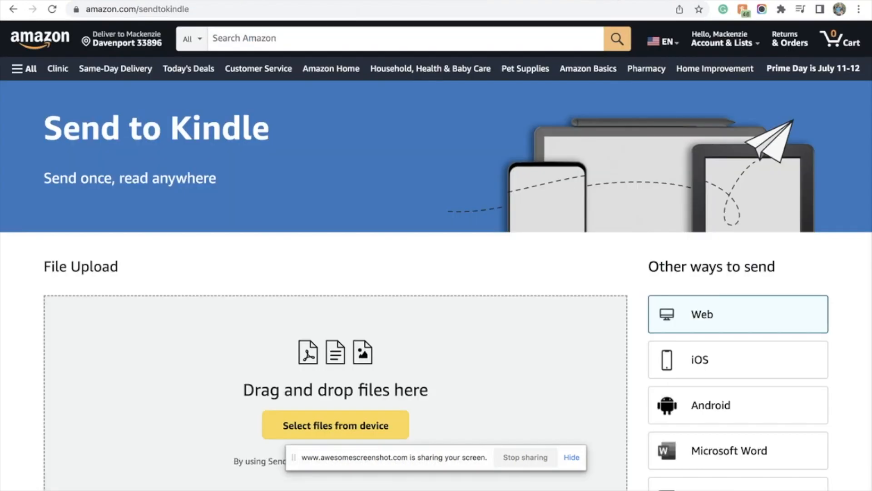
{"action": "mouse_move", "coordinate": [209, 20]}
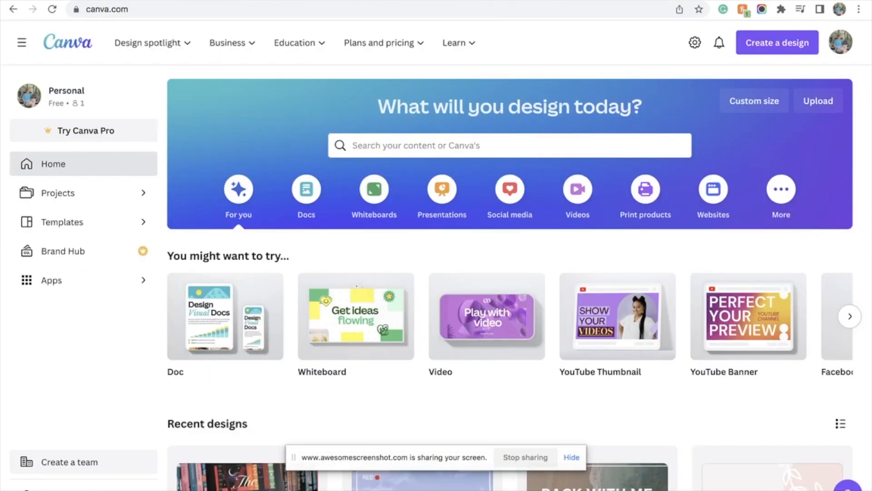
- Create a new blank Poster (Portrait) design from Create a design
{"action": "left_click", "coordinate": [778, 42]}
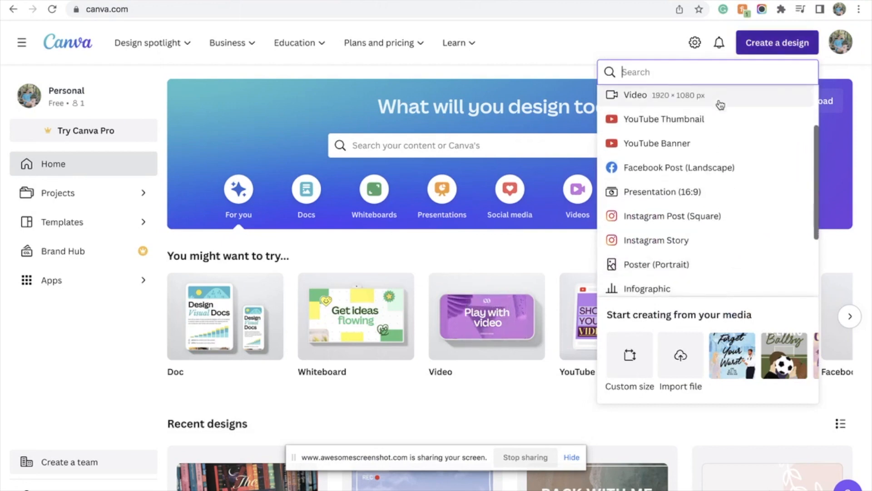
{"action": "left_click", "coordinate": [656, 265]}
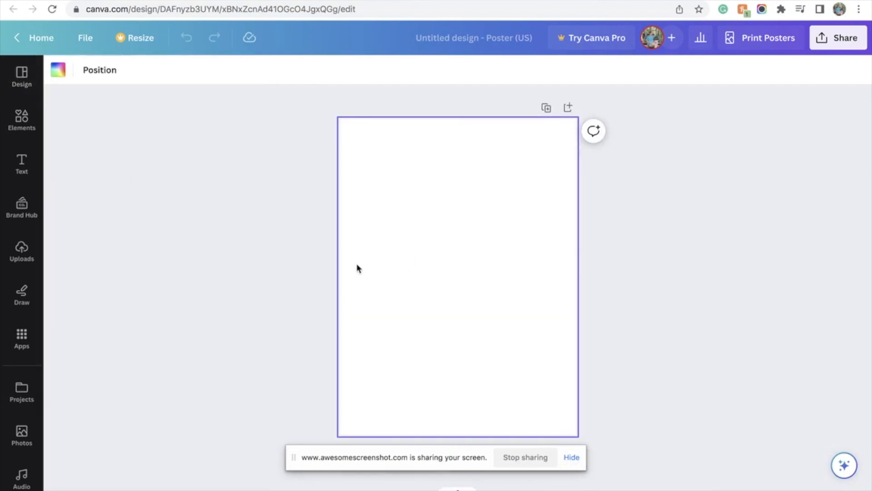
- Set the poster background to black from the default colours
{"action": "left_click", "coordinate": [59, 69]}
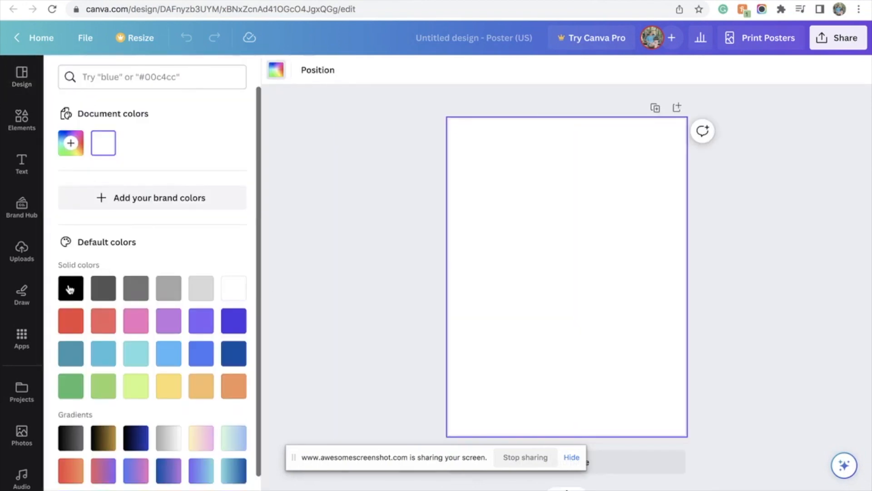
{"action": "left_click", "coordinate": [70, 288]}
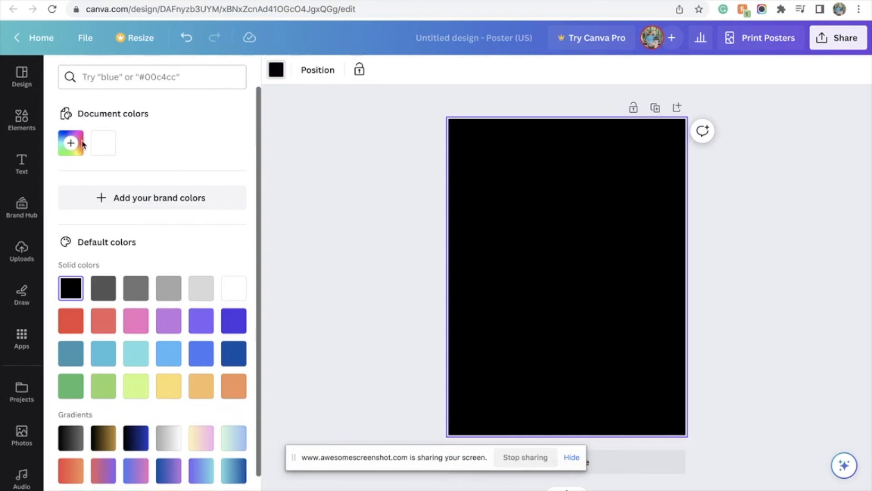
{"action": "left_click", "coordinate": [21, 119]}
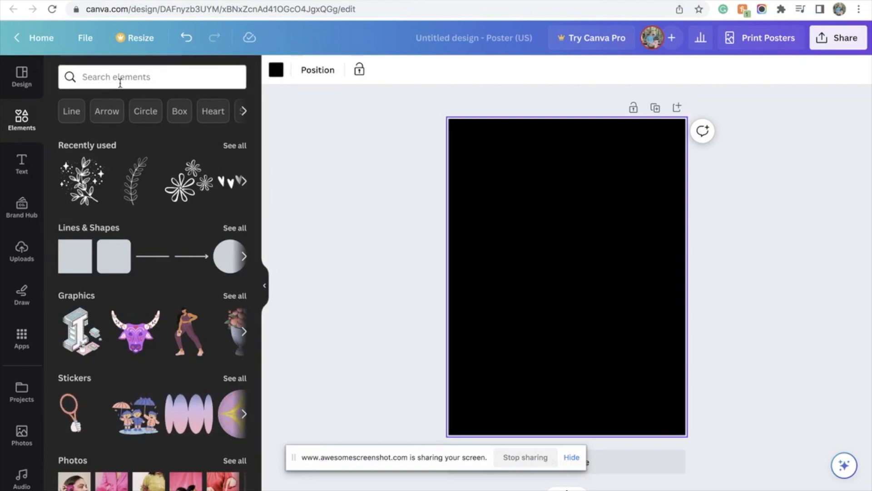
- Search Elements graphics for white designs and add a speckled texture coloured white
{"action": "type", "text": "white design element"}
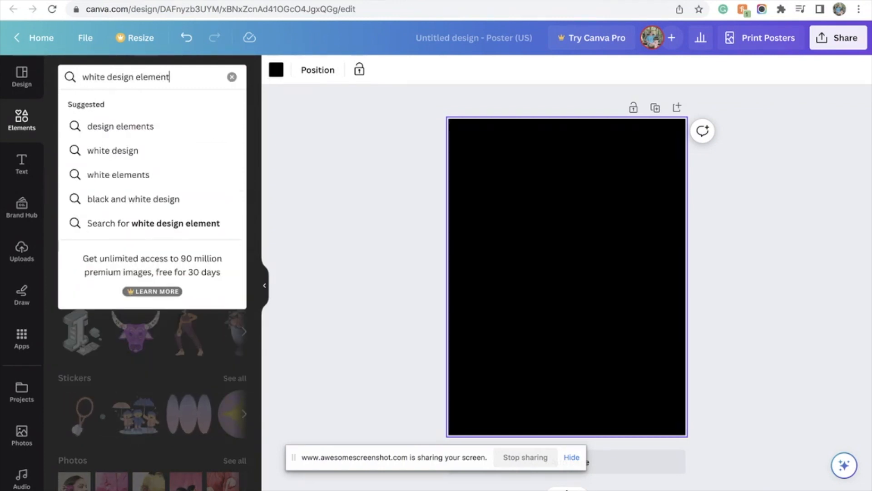
{"action": "key", "text": "Enter"}
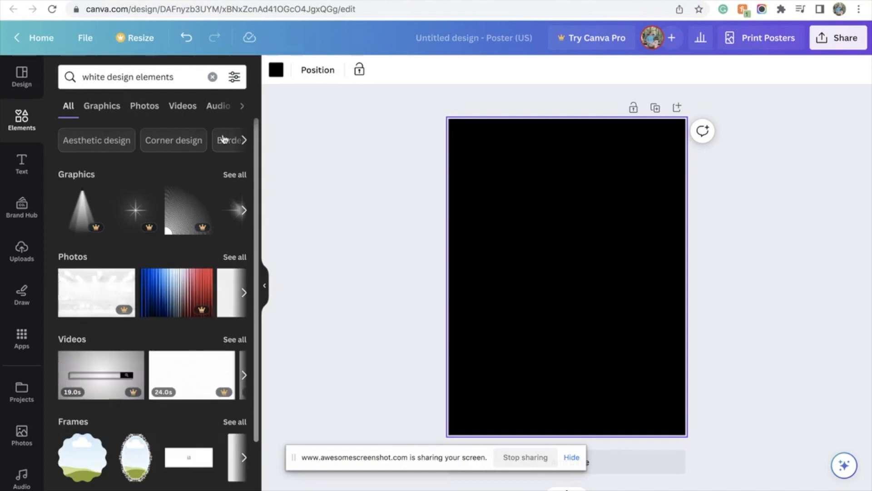
{"action": "left_click", "coordinate": [101, 106]}
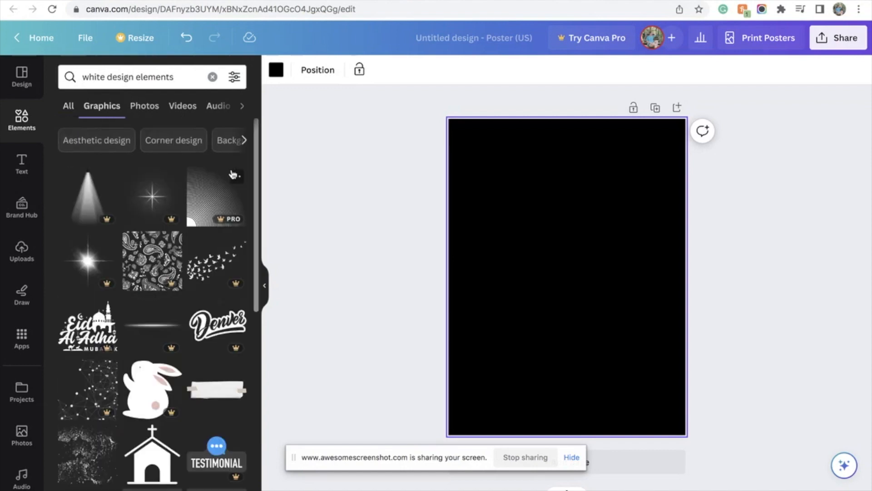
{"action": "scroll", "scroll_direction": "down", "scroll_amount": 3}
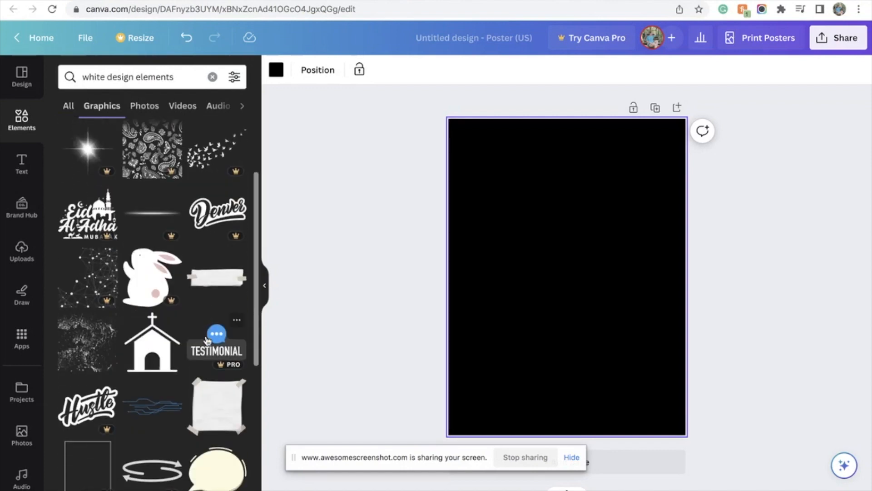
{"action": "scroll", "scroll_direction": "down", "scroll_amount": 3}
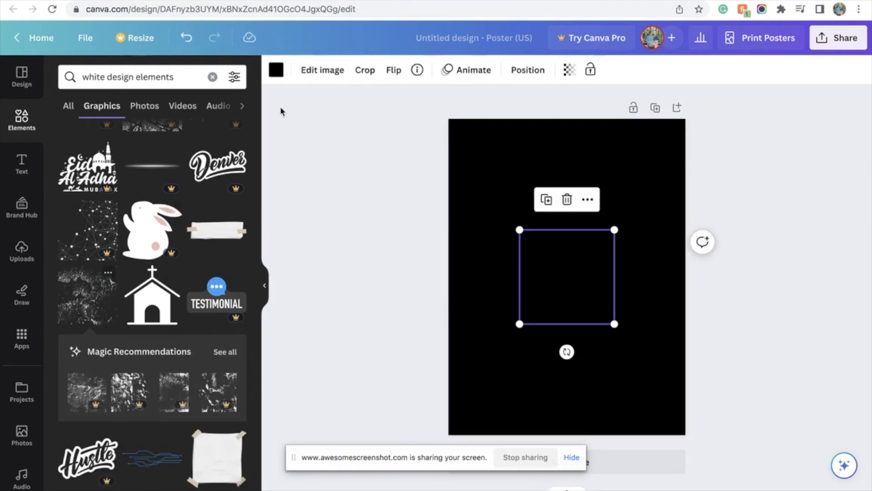
{"action": "left_click", "coordinate": [277, 70]}
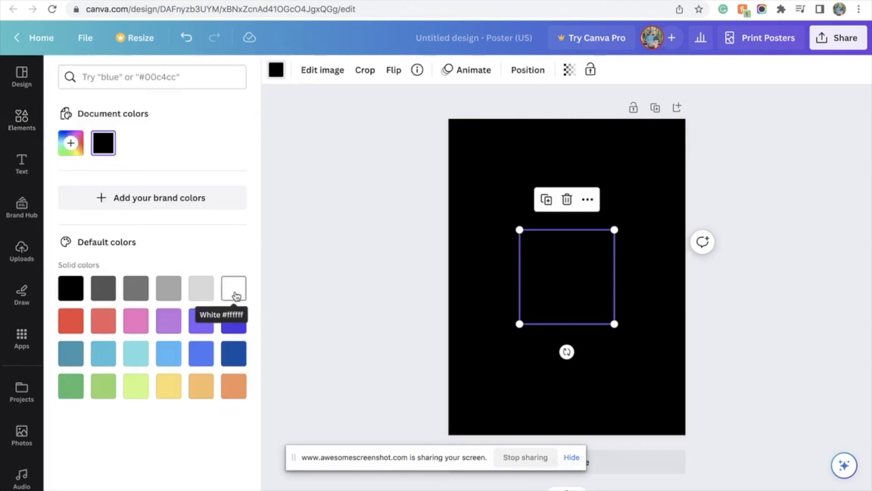
{"action": "left_click", "coordinate": [233, 288]}
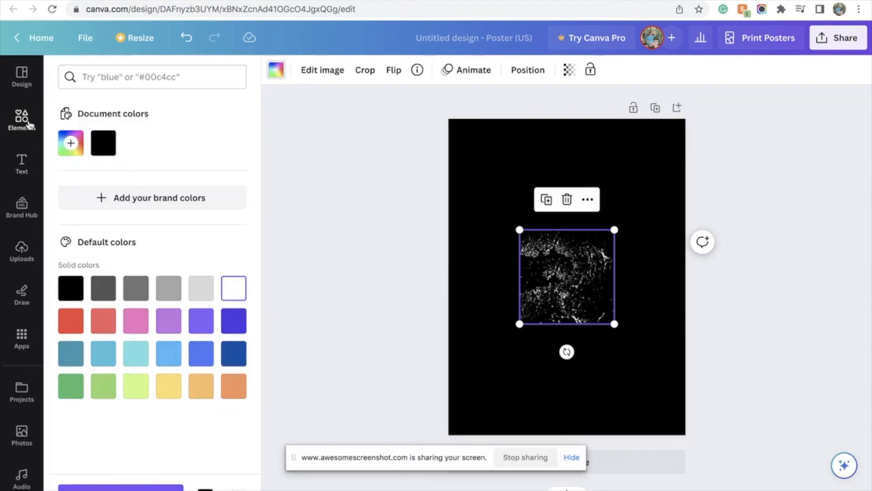
- Add the sparkly leaf sprig to the poster and turn it white
{"action": "left_click", "coordinate": [21, 117]}
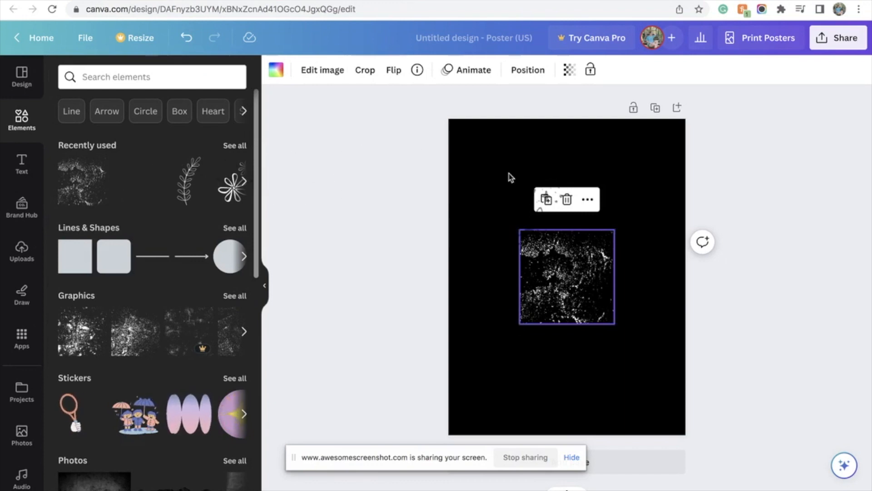
{"action": "left_click", "coordinate": [277, 70]}
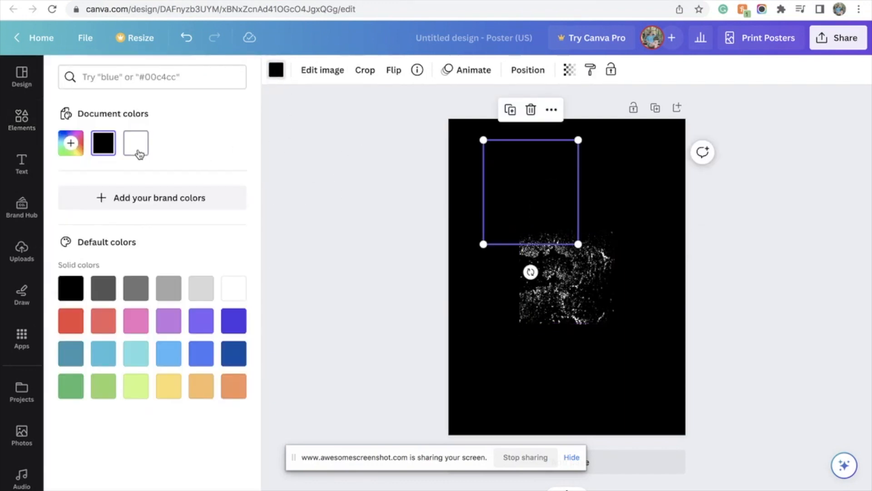
{"action": "left_click", "coordinate": [135, 143]}
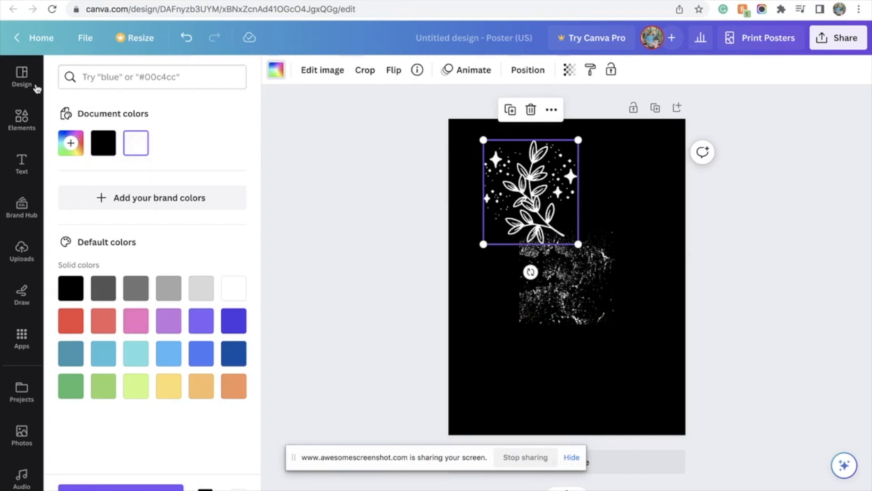
{"action": "left_click", "coordinate": [22, 119]}
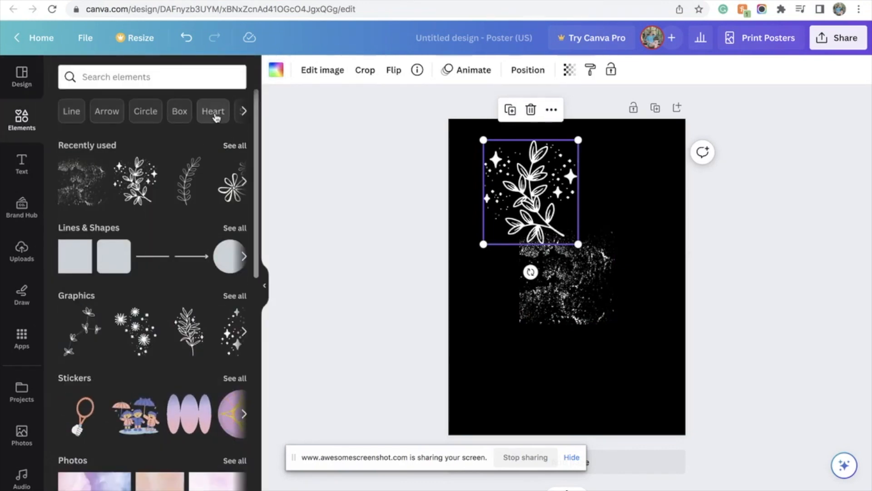
- Add a white hand-drawn hearts cluster from the Heart results and paste a second copy
{"action": "left_click", "coordinate": [212, 111]}
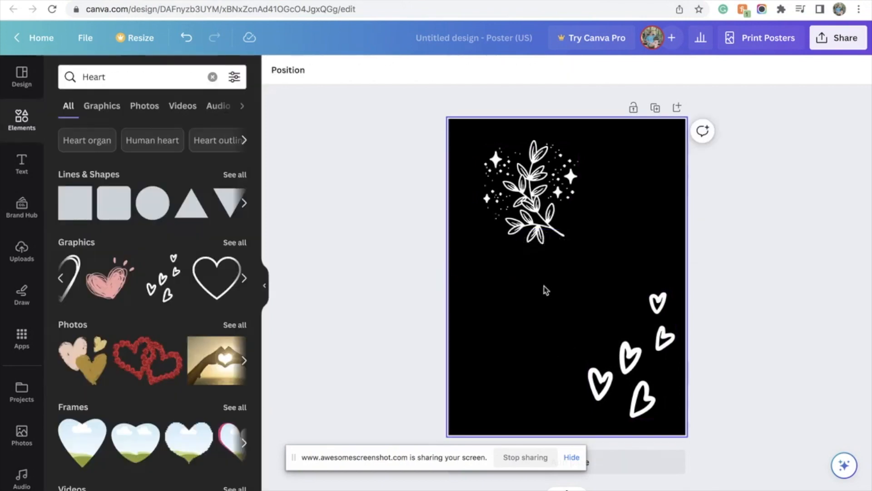
{"action": "left_click", "coordinate": [633, 360]}
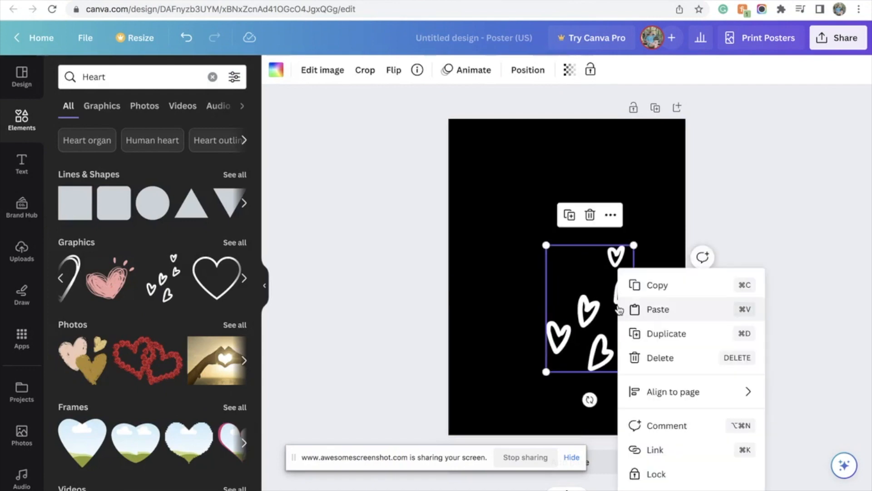
{"action": "left_click", "coordinate": [658, 309]}
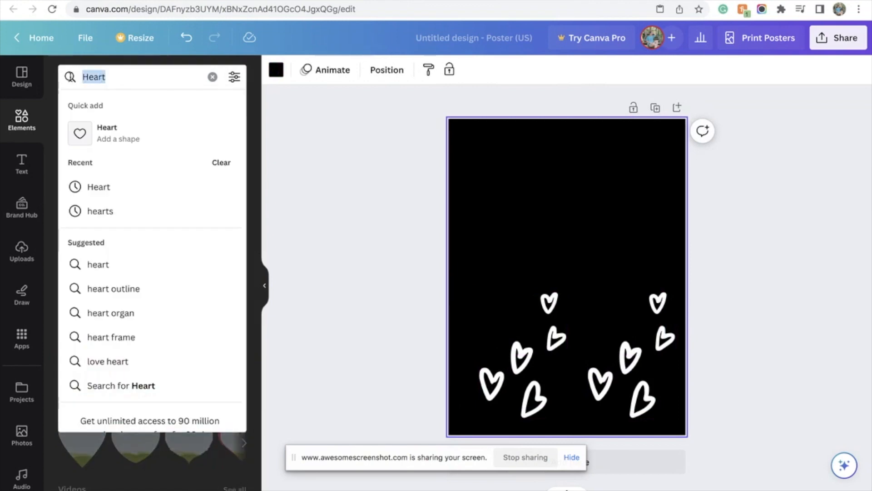
- Search graphics for a white mushroom, add it above the hearts, and colour it white
{"action": "type", "text": "white mushrooms"}
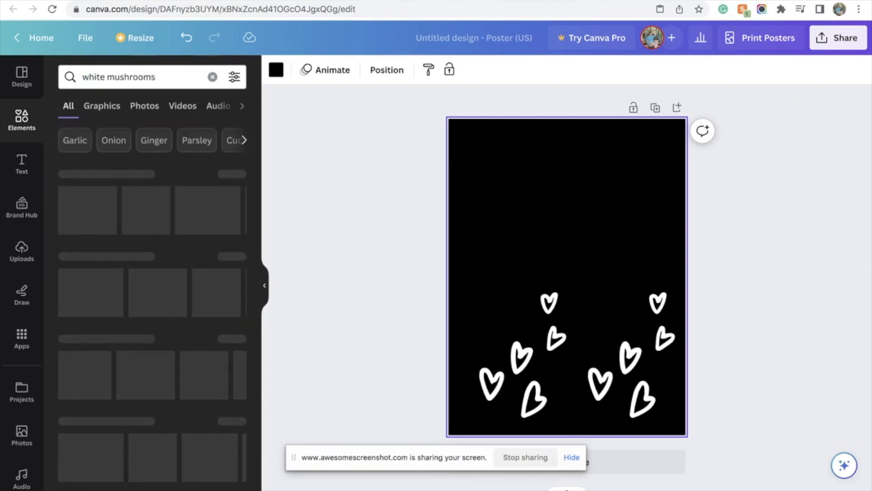
{"action": "left_click", "coordinate": [102, 106]}
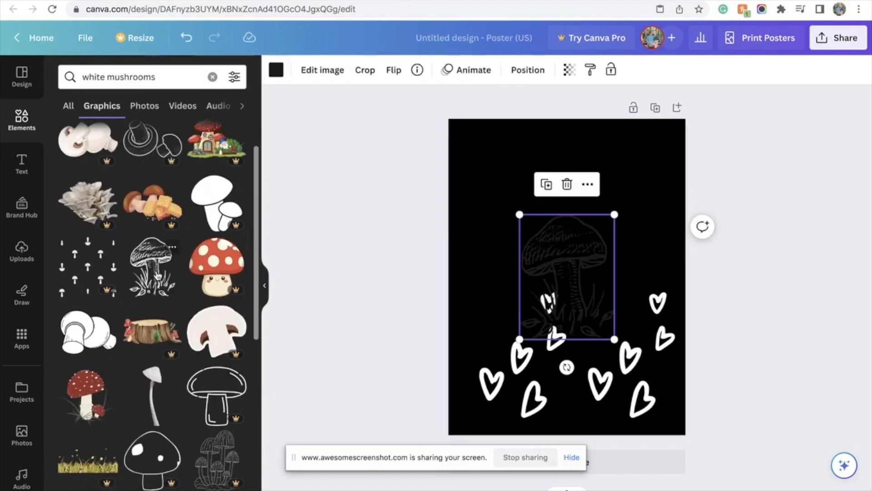
{"action": "left_click", "coordinate": [276, 70]}
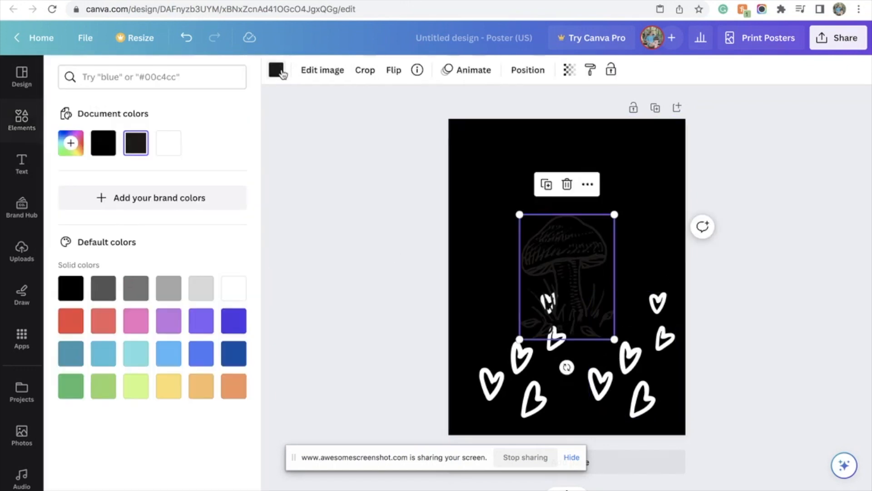
{"action": "left_click", "coordinate": [234, 287]}
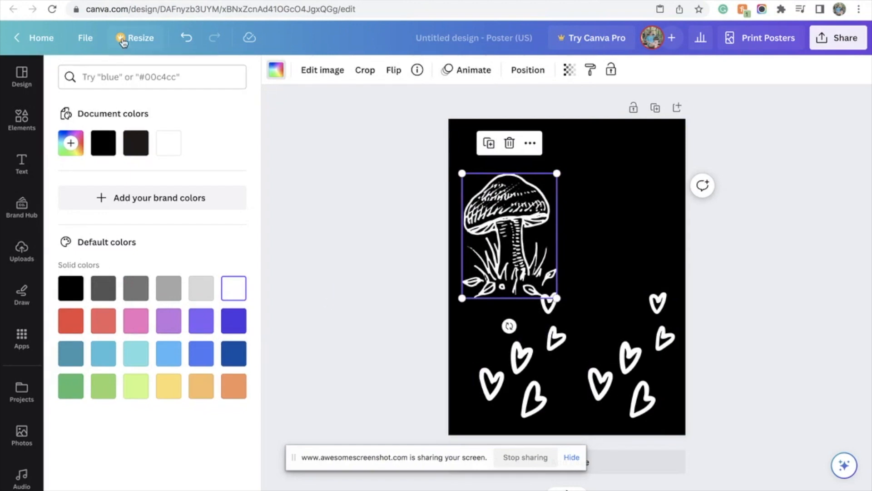
- Enter a custom Resize size of 1080 by 440 px without applying it
{"action": "left_click", "coordinate": [139, 38]}
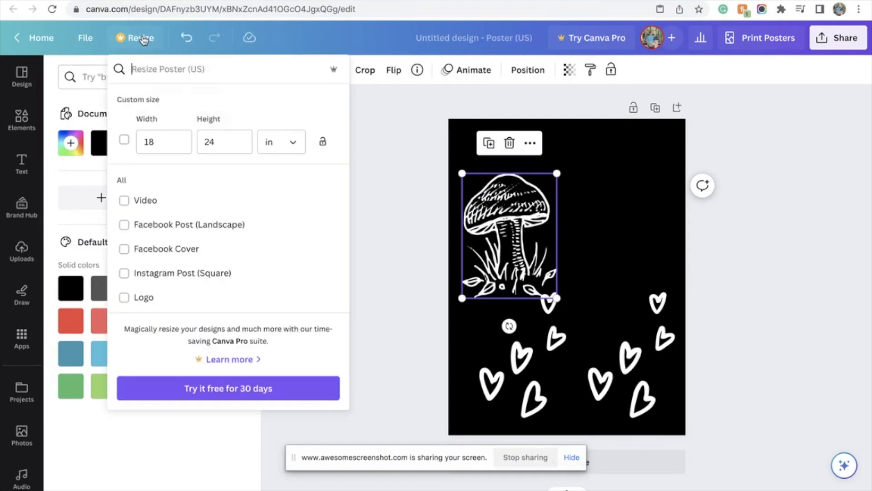
{"action": "left_click", "coordinate": [281, 142]}
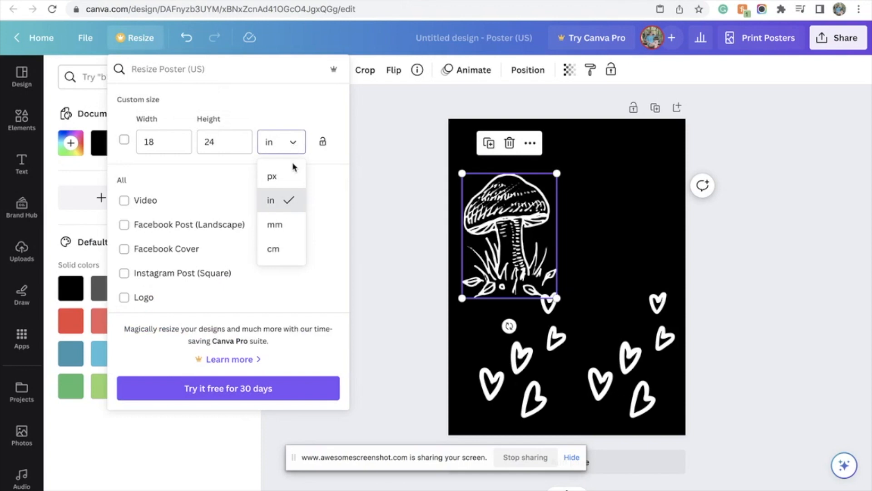
{"action": "left_click", "coordinate": [271, 176]}
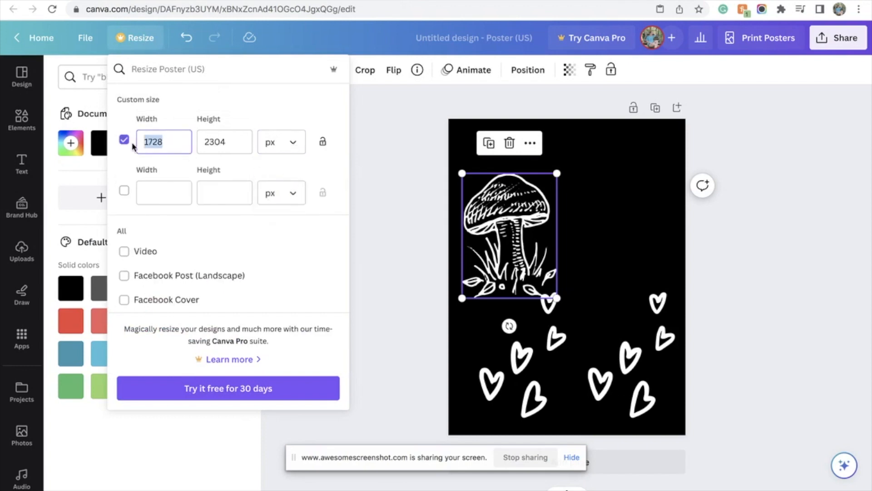
{"action": "type", "text": "1080"}
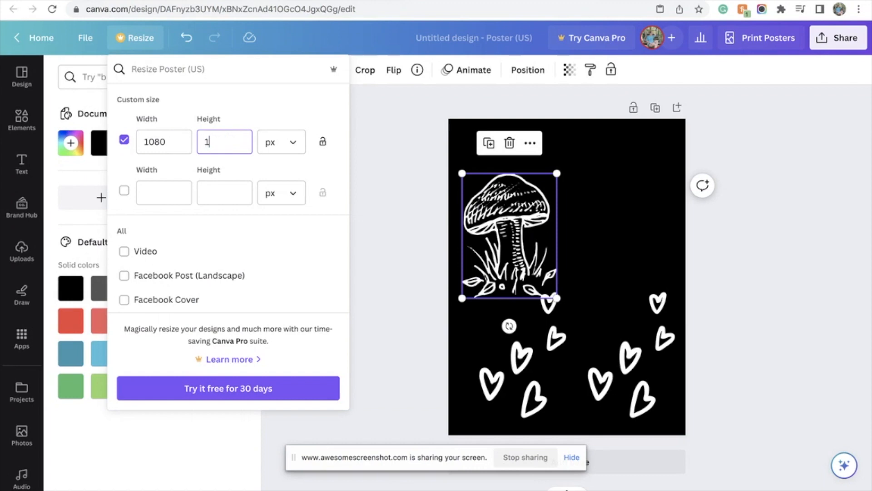
{"action": "type", "text": "440"}
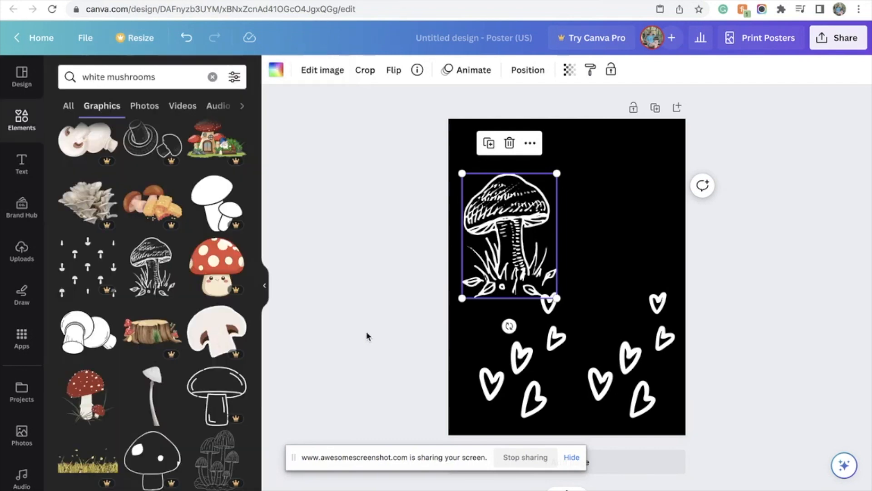
- Scroll through the Elements results before opening the Mini review design
{"action": "scroll", "scroll_direction": "down", "scroll_amount": 3}
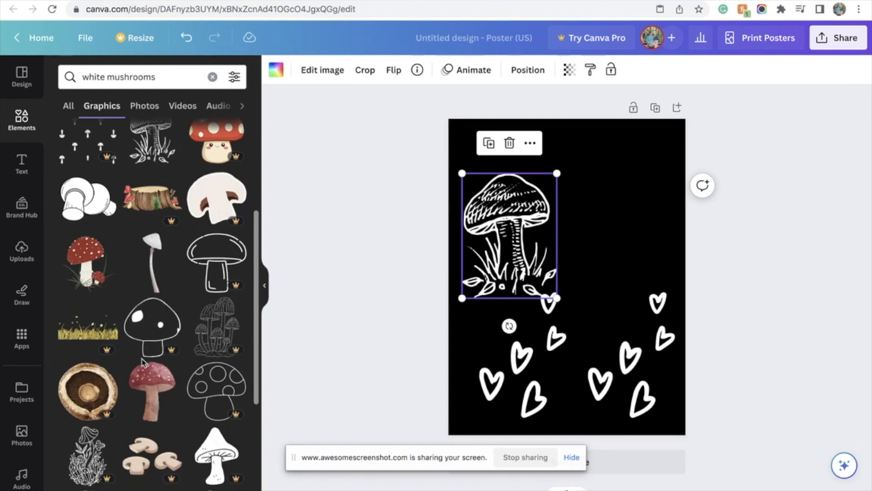
{"action": "scroll", "scroll_direction": "down", "scroll_amount": 3}
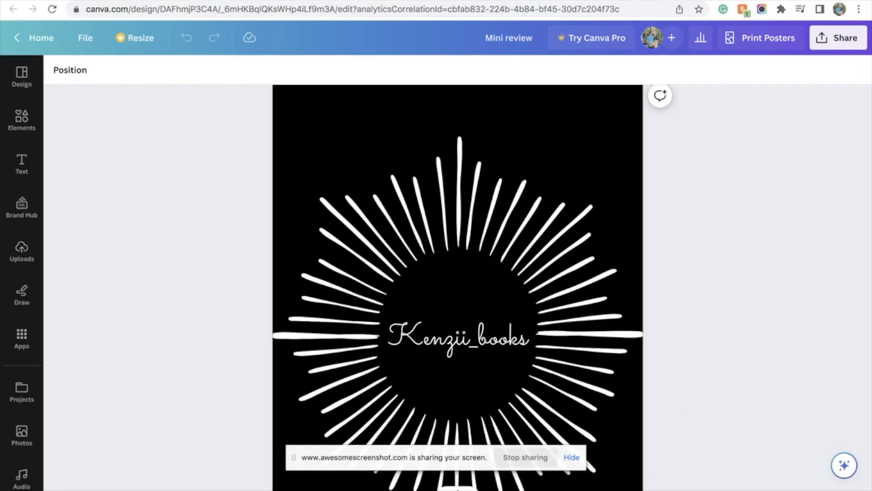
{"action": "scroll", "scroll_direction": "down", "scroll_amount": 3}
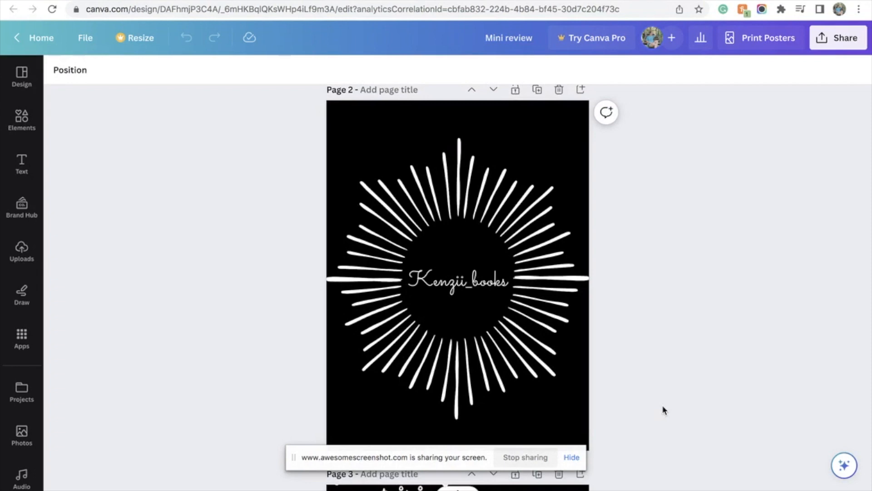
{"action": "mouse_move", "coordinate": [664, 285]}
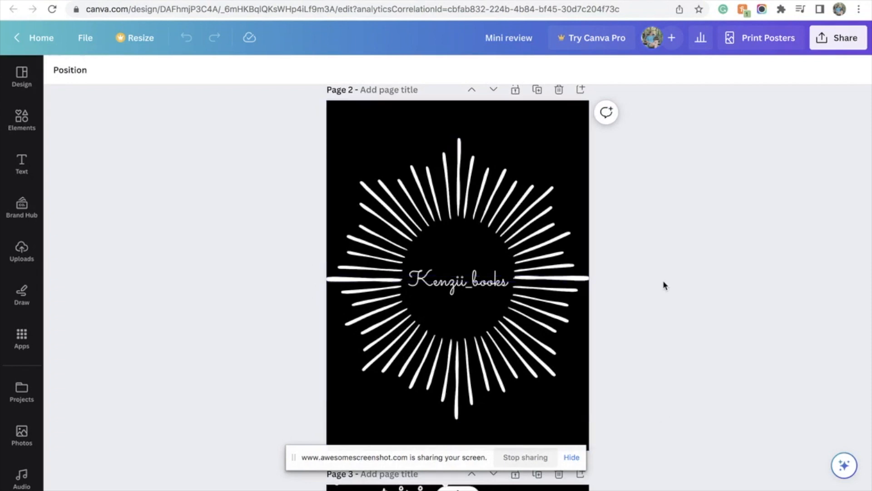
{"action": "scroll", "scroll_direction": "down", "scroll_amount": 3}
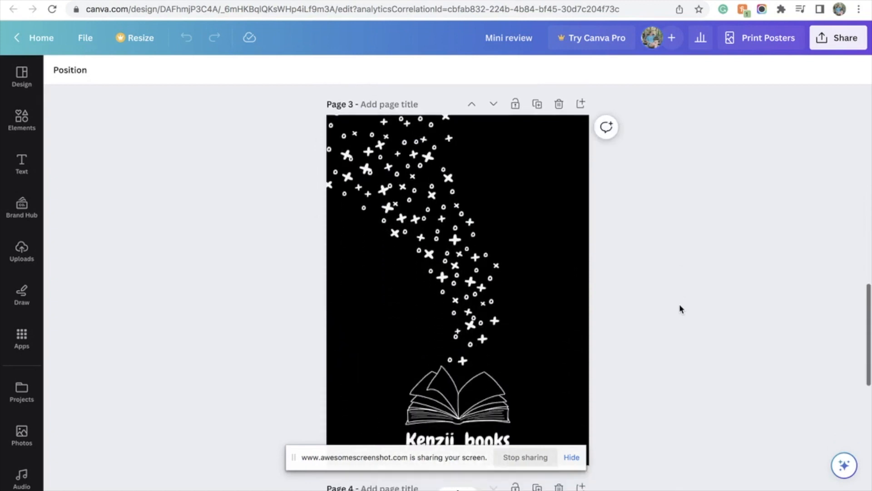
{"action": "scroll", "scroll_direction": "down", "scroll_amount": 3}
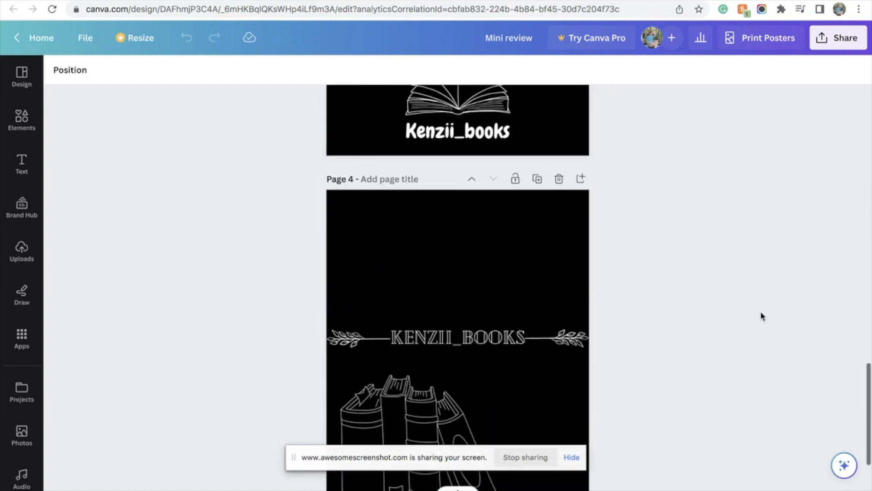
{"action": "scroll", "scroll_direction": "down", "scroll_amount": 3}
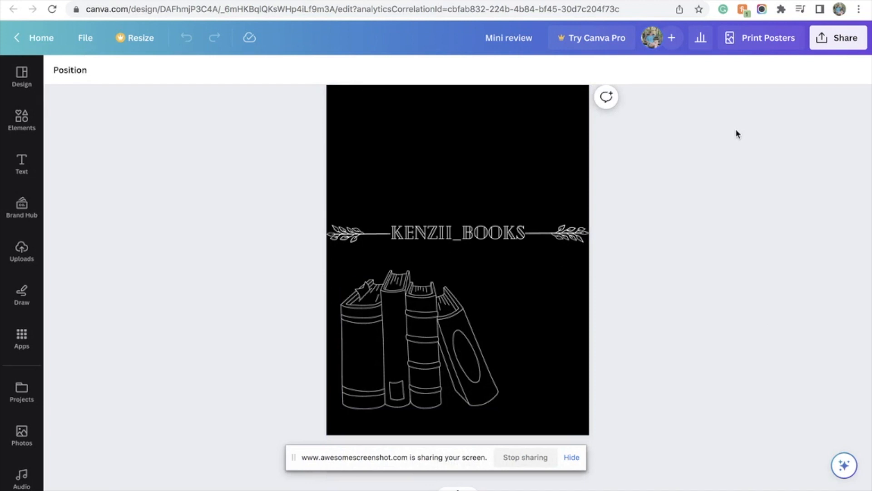
{"action": "scroll", "scroll_direction": "down", "scroll_amount": 3}
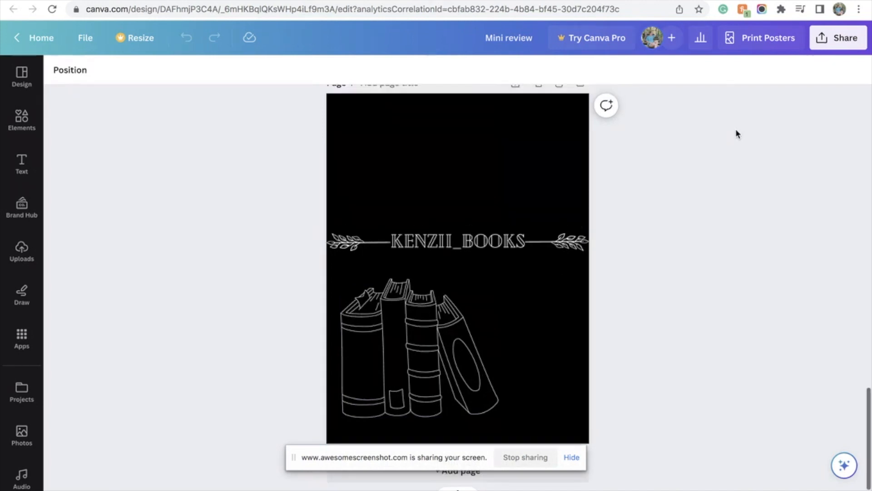
{"action": "scroll", "scroll_direction": "down", "scroll_amount": 3}
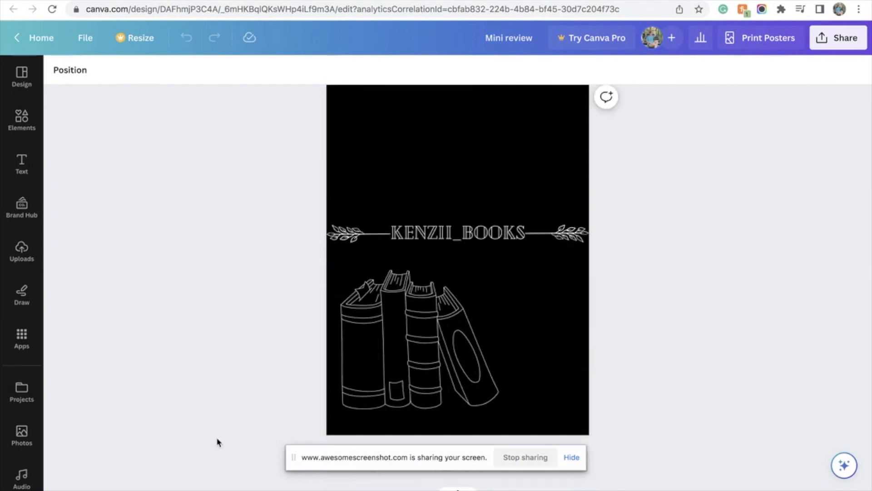
{"action": "mouse_move", "coordinate": [664, 287]}
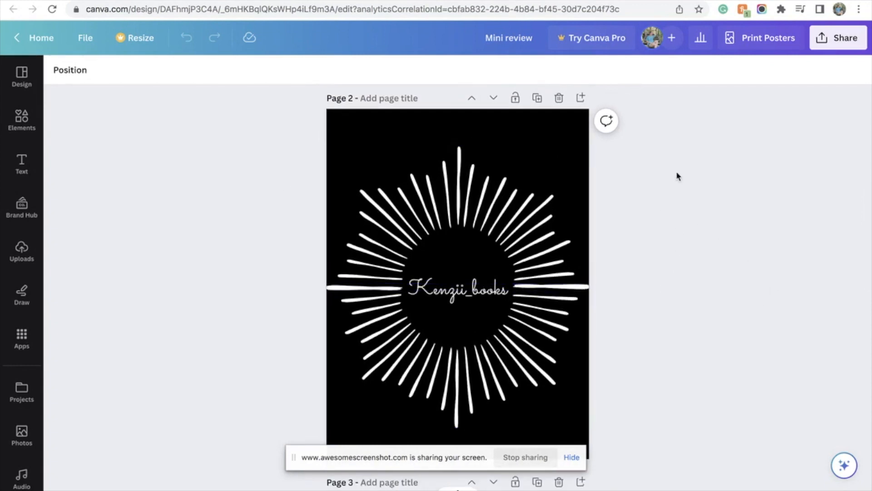
- Download just Page 2 of Mini review as a PNG via Share > Download
{"action": "left_click", "coordinate": [842, 38]}
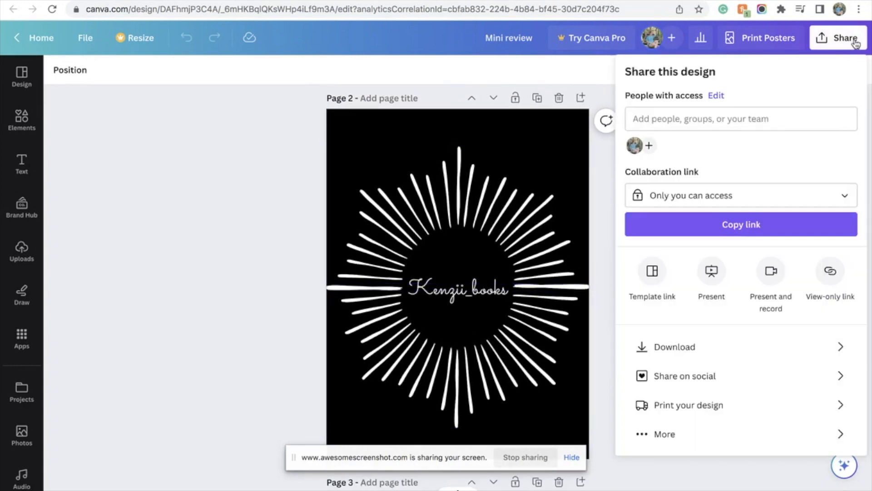
{"action": "left_click", "coordinate": [674, 347]}
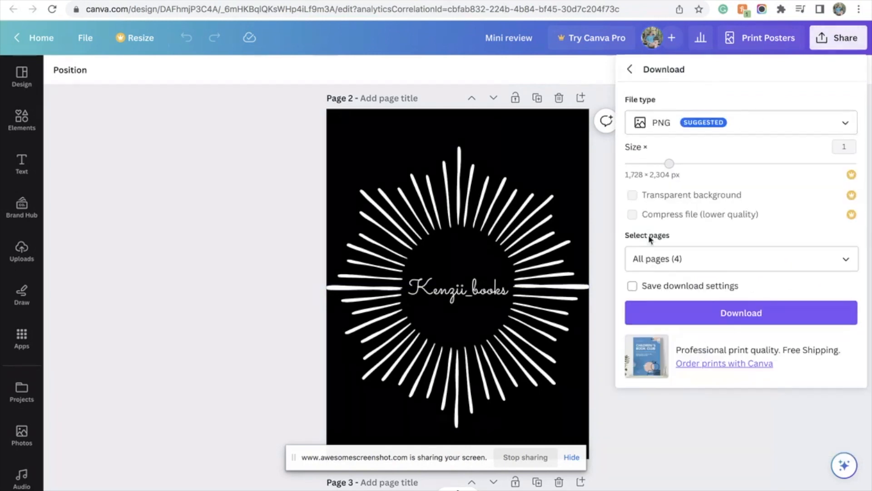
{"action": "left_click", "coordinate": [741, 259]}
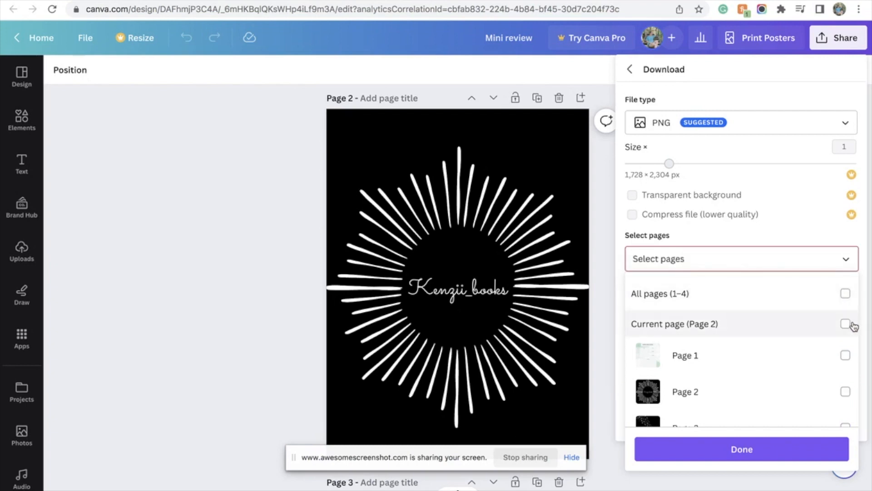
{"action": "left_click", "coordinate": [675, 323]}
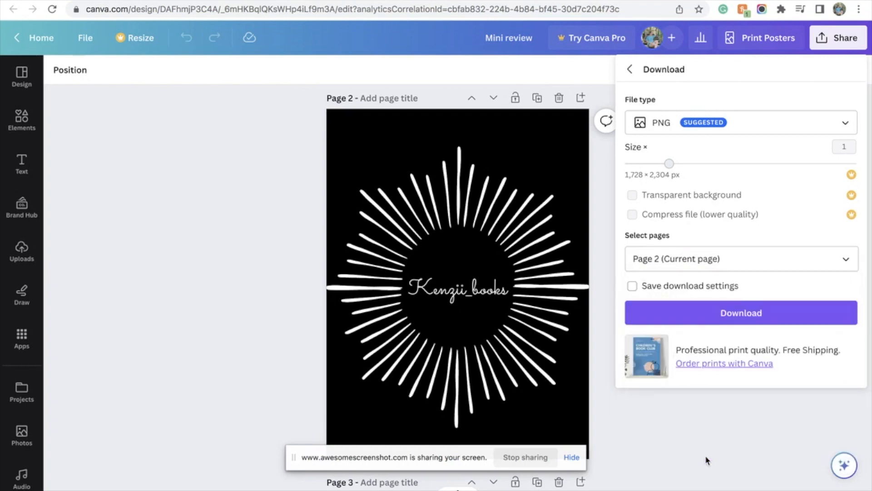
{"action": "left_click", "coordinate": [741, 313]}
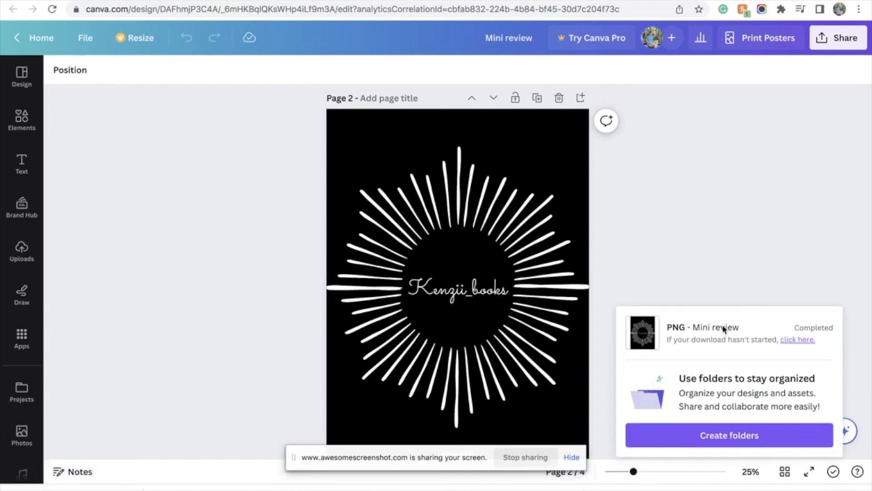
{"action": "mouse_move", "coordinate": [208, 187]}
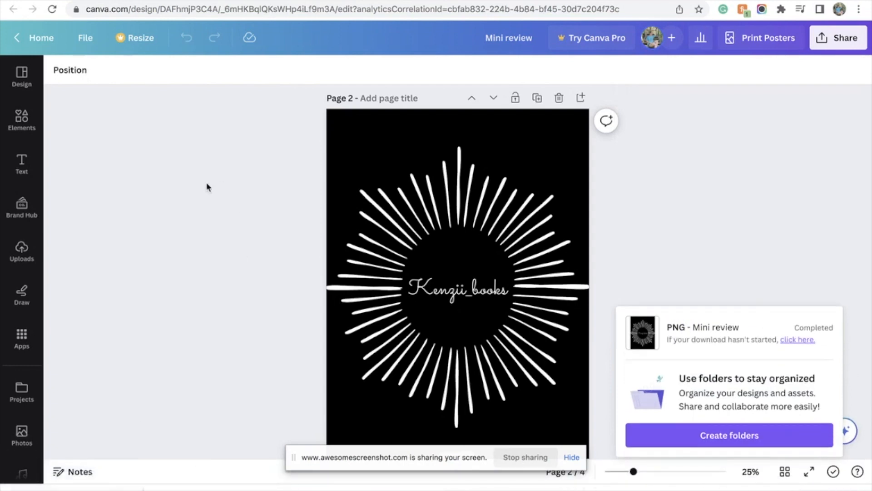
{"action": "mouse_move", "coordinate": [188, 194]}
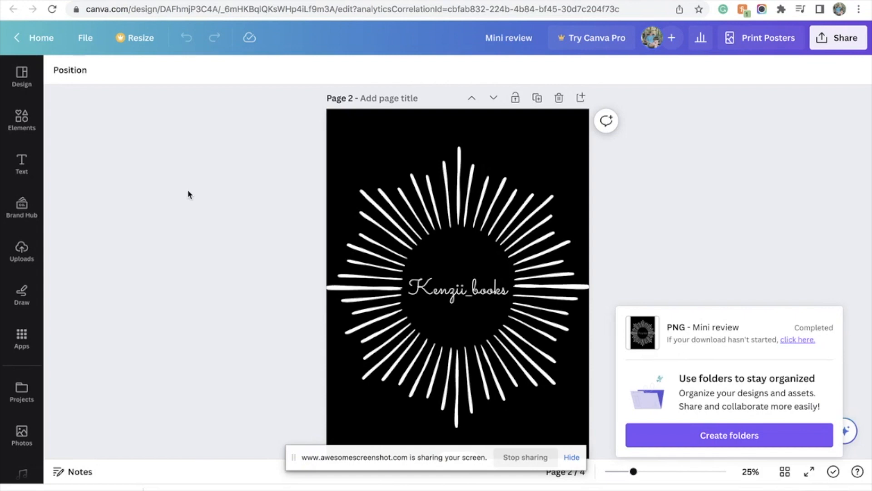
{"action": "mouse_move", "coordinate": [451, 5]}
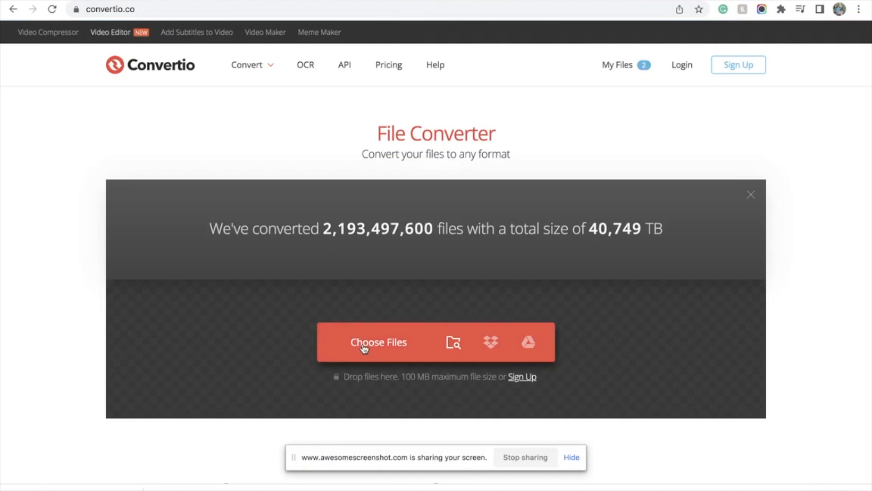
- Upload Mini review (3).png to Convertio from the computer
{"action": "left_click", "coordinate": [379, 342]}
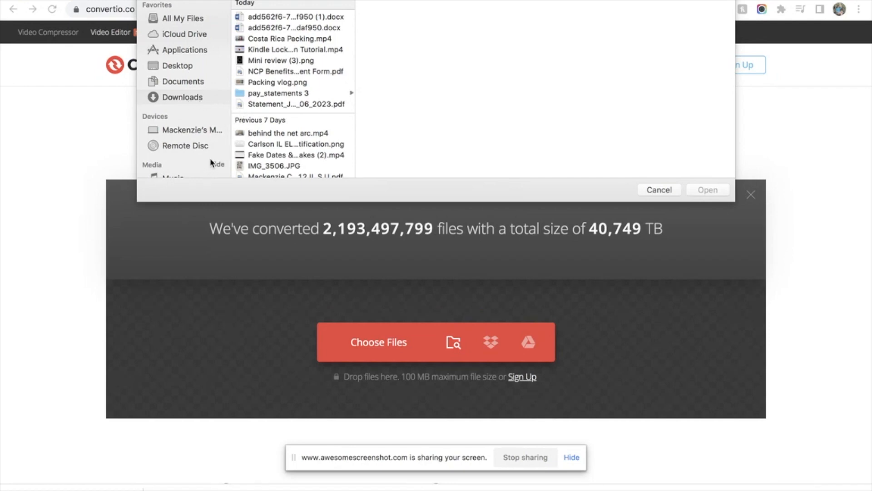
{"action": "left_click", "coordinate": [281, 61]}
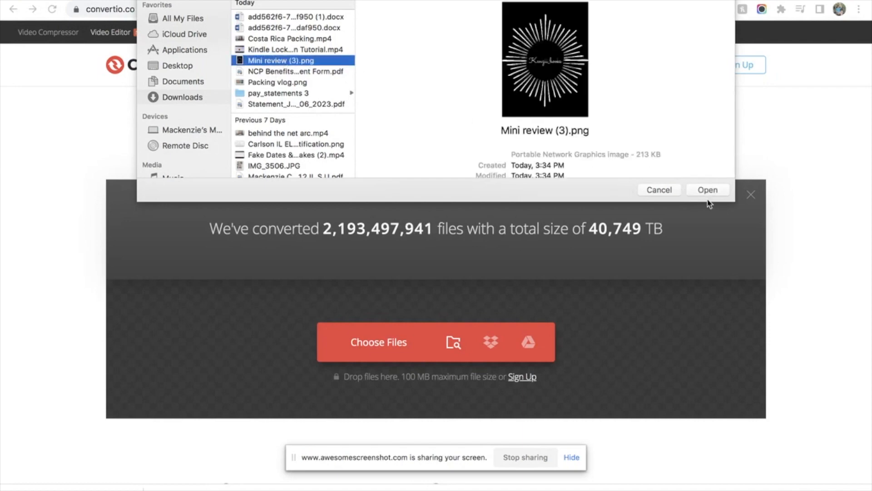
{"action": "left_click", "coordinate": [708, 190]}
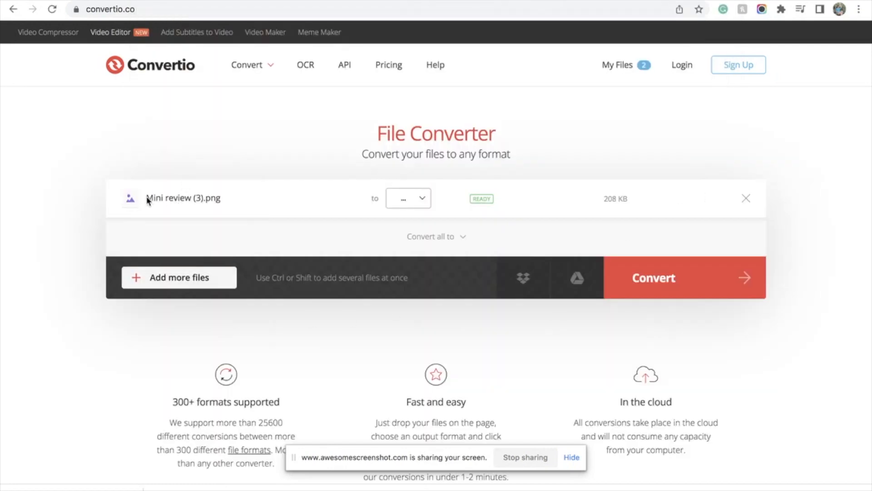
- Set the output format to EPUB, convert, and download the EPUB file
{"action": "left_click", "coordinate": [408, 198]}
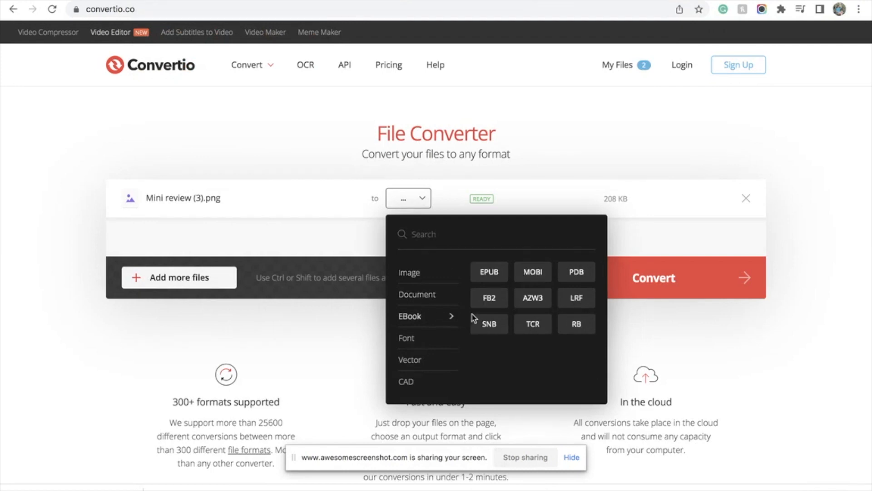
{"action": "left_click", "coordinate": [488, 272]}
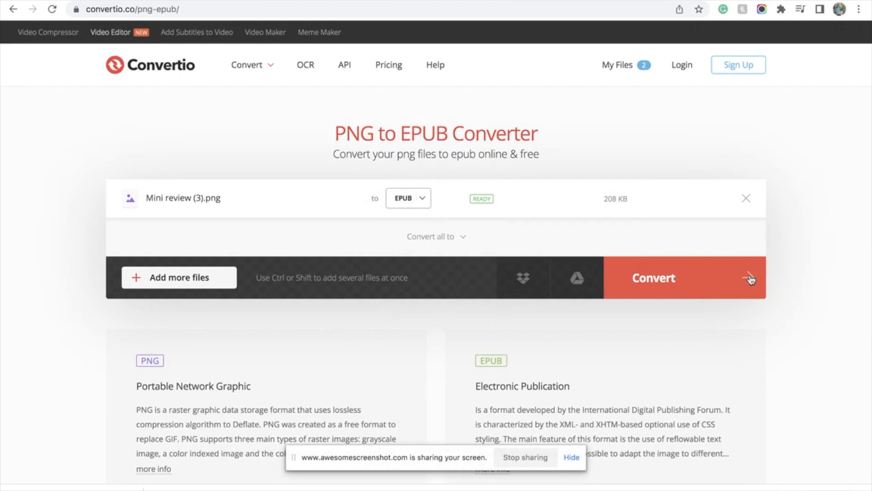
{"action": "left_click", "coordinate": [654, 278]}
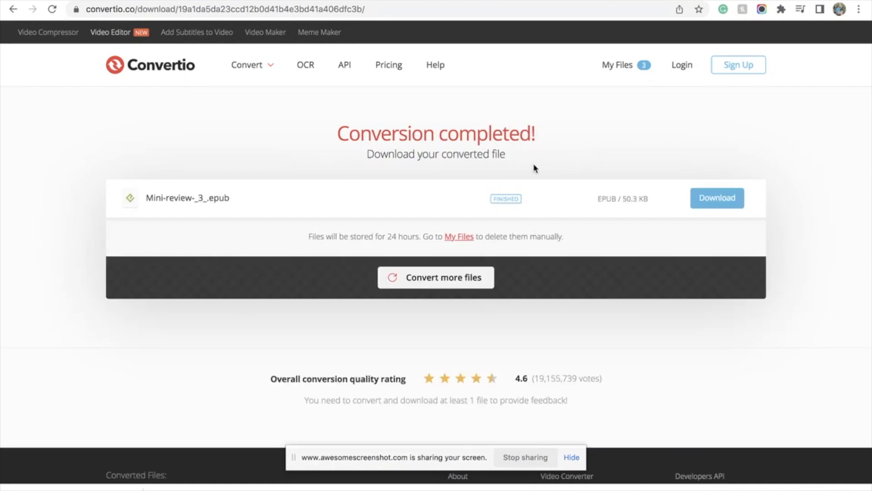
{"action": "mouse_move", "coordinate": [562, 153]}
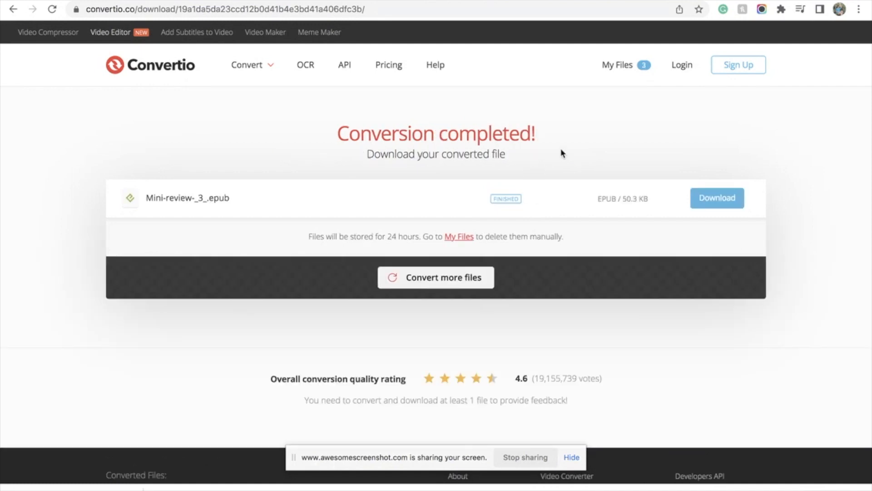
{"action": "left_click", "coordinate": [717, 198]}
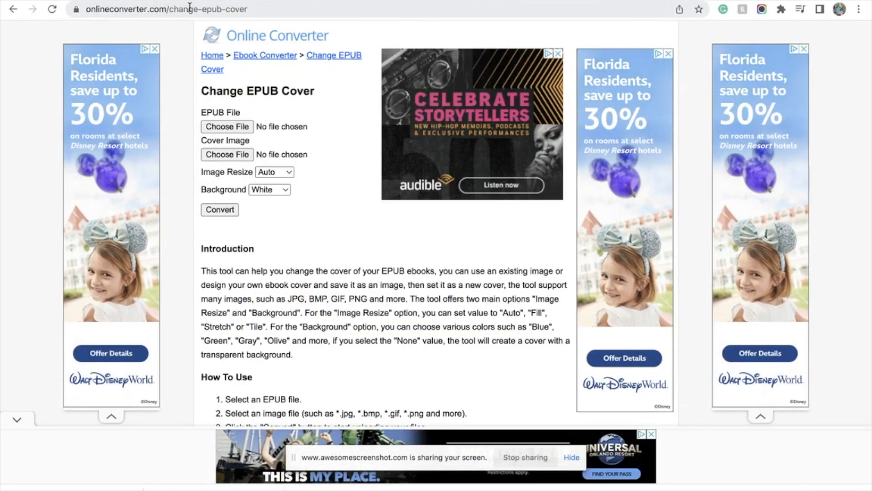
{"action": "mouse_move", "coordinate": [244, 90]}
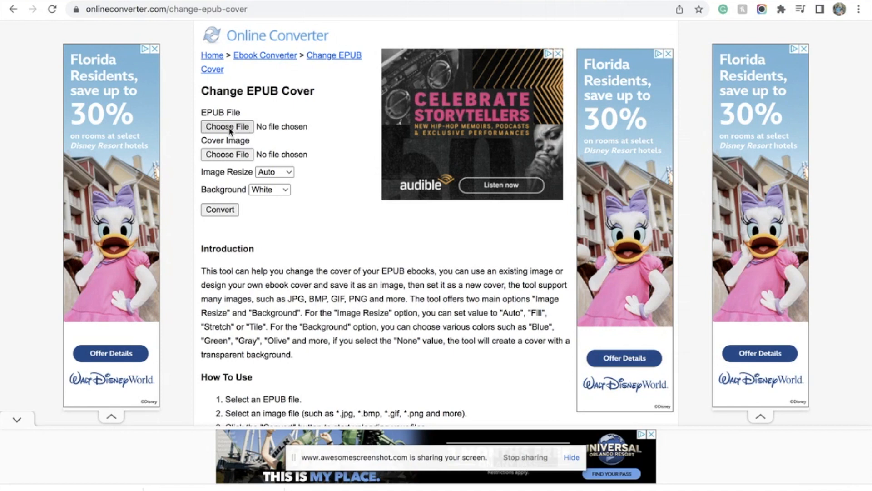
- Select Mini-review-_3_ (1).epub as the ebook and Mini review (3).png as its cover
{"action": "left_click", "coordinate": [227, 127]}
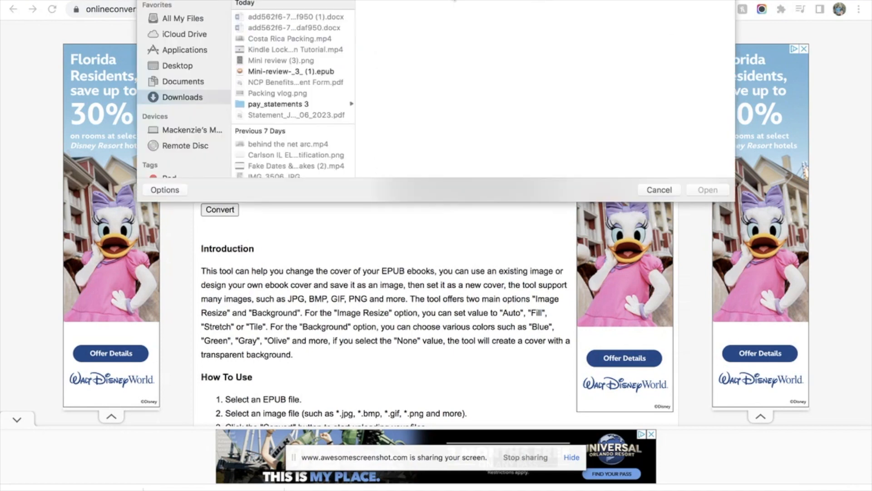
{"action": "left_click", "coordinate": [290, 71]}
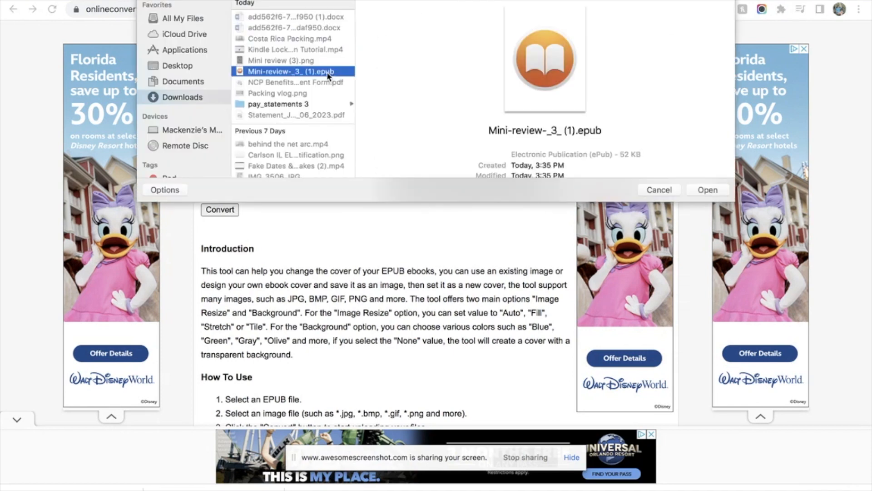
{"action": "left_click", "coordinate": [708, 189]}
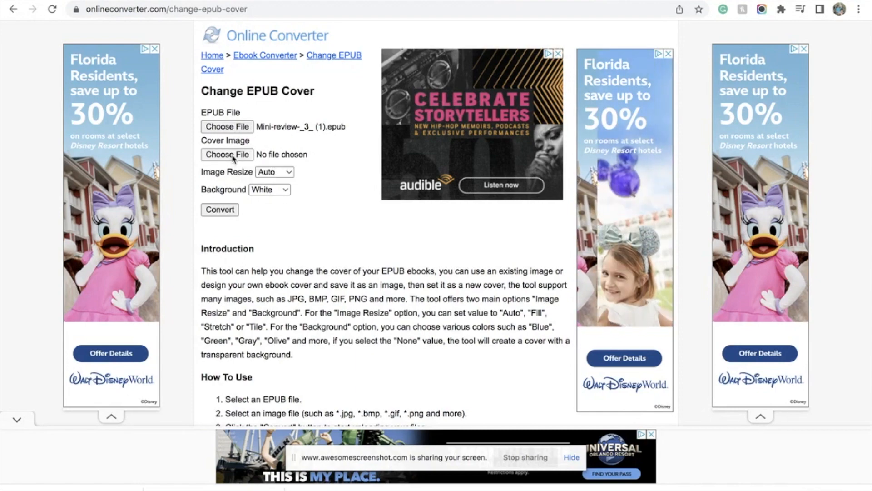
{"action": "left_click", "coordinate": [228, 155]}
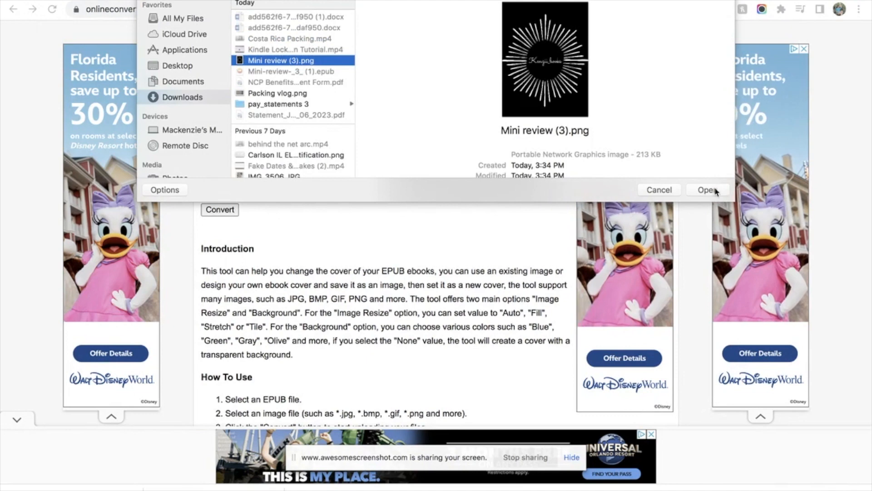
{"action": "left_click", "coordinate": [708, 189]}
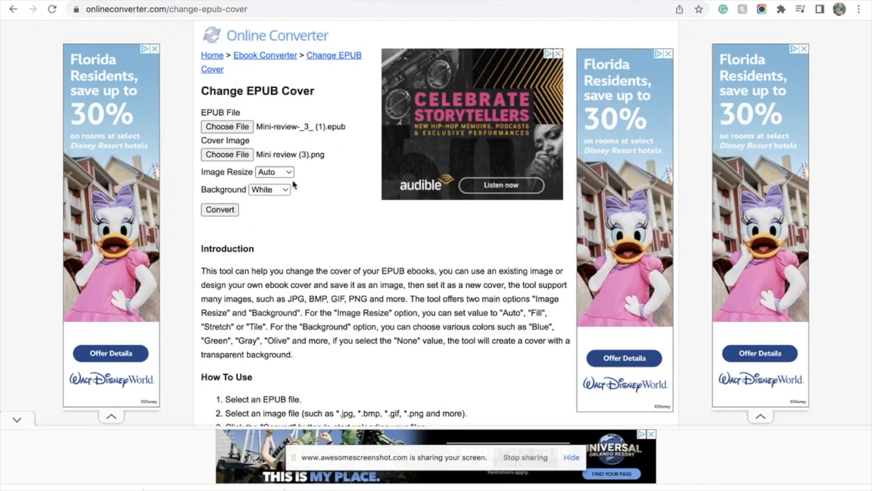
- Convert to apply the new cover and download the re-covered EPUB
{"action": "left_click", "coordinate": [220, 210]}
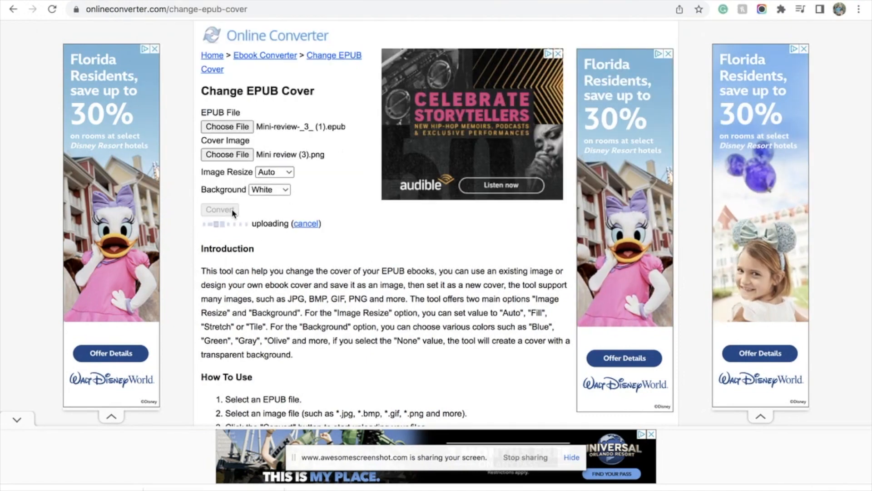
{"action": "left_click", "coordinate": [220, 210]}
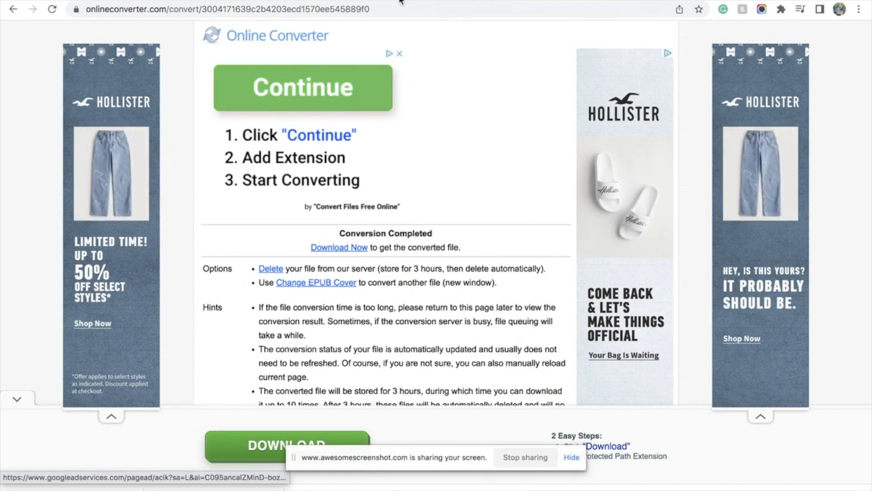
{"action": "left_click", "coordinate": [339, 248]}
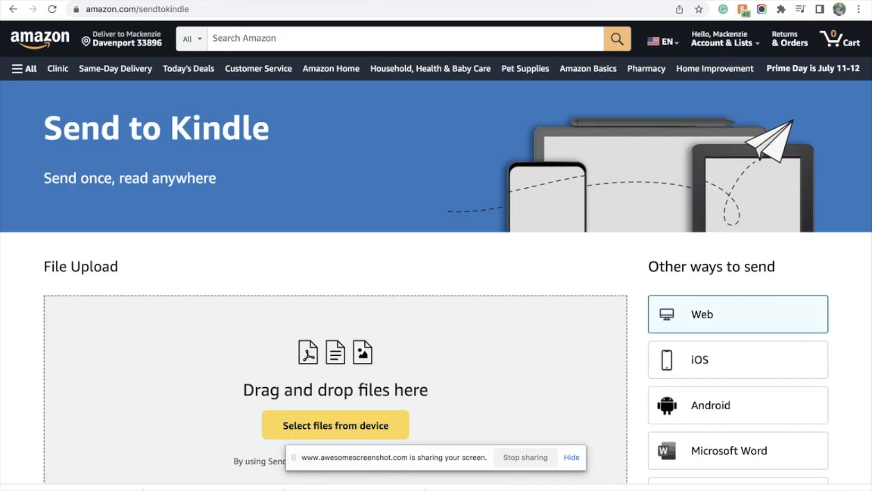
- Send Mini-review-3-1.epub from the device to the Kindle library
{"action": "scroll", "scroll_direction": "down", "scroll_amount": 3}
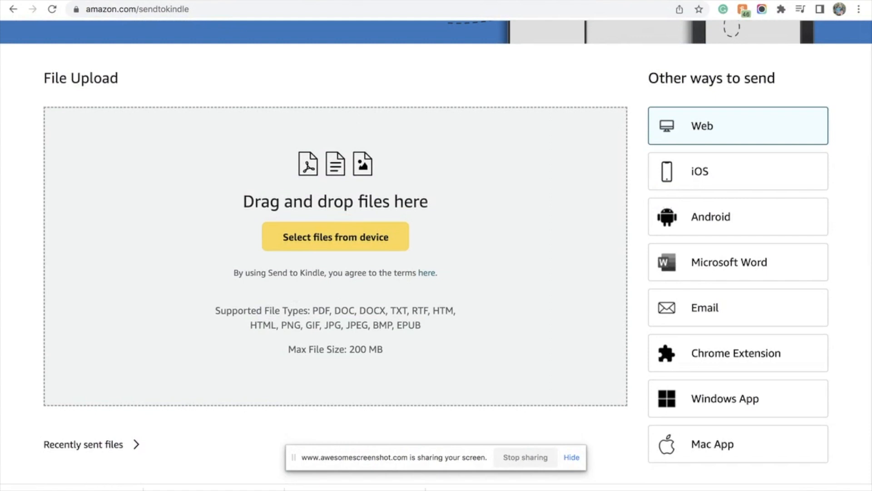
{"action": "mouse_move", "coordinate": [275, 257]}
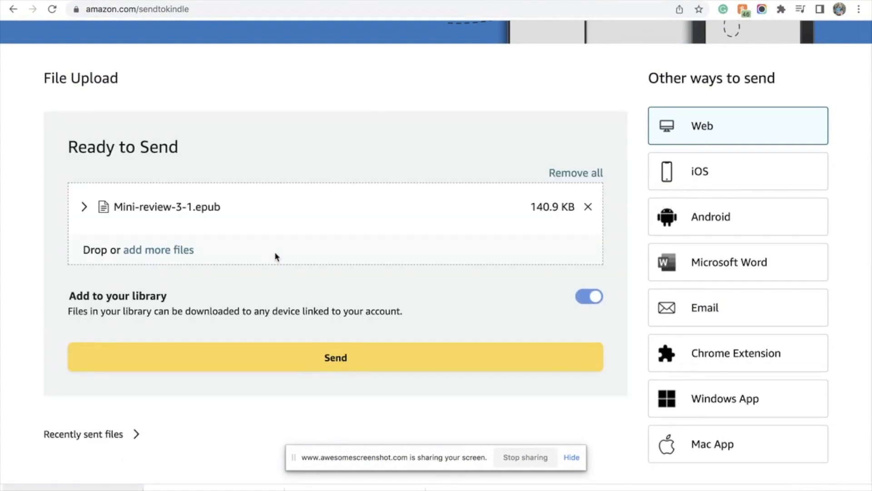
{"action": "left_click", "coordinate": [335, 358]}
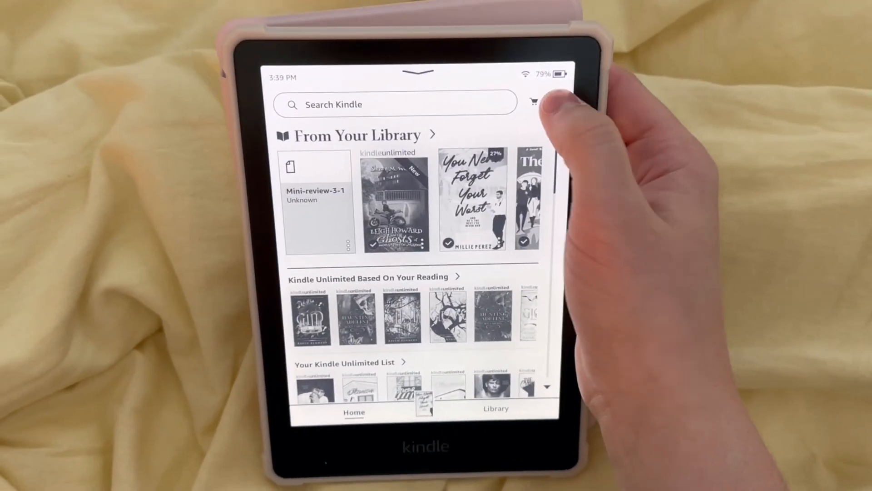
- Turn on Display Cover in Device Options, then open the sunburst Mini-review ebook
{"action": "left_click", "coordinate": [555, 101]}
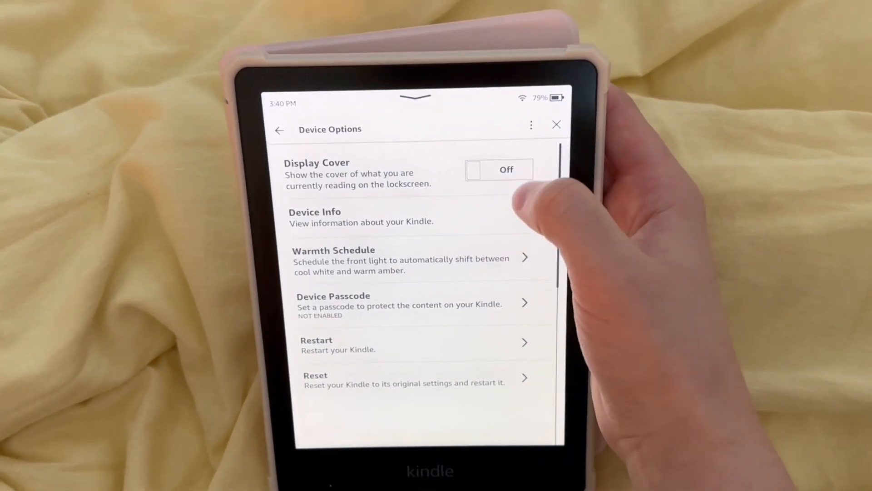
{"action": "left_click", "coordinate": [499, 170]}
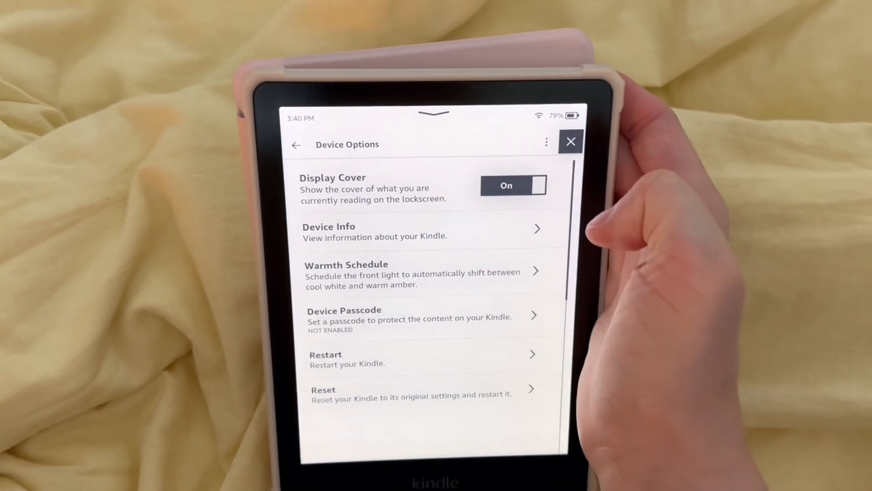
{"action": "left_click", "coordinate": [570, 142]}
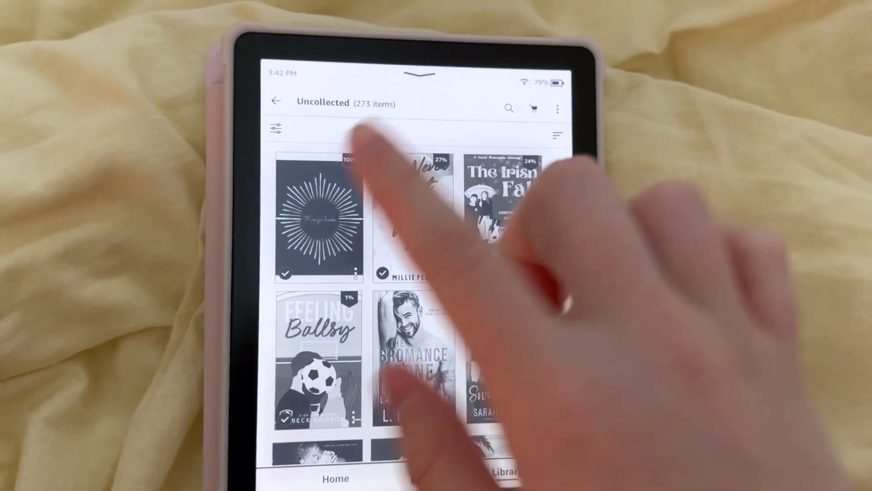
{"action": "left_click", "coordinate": [316, 222]}
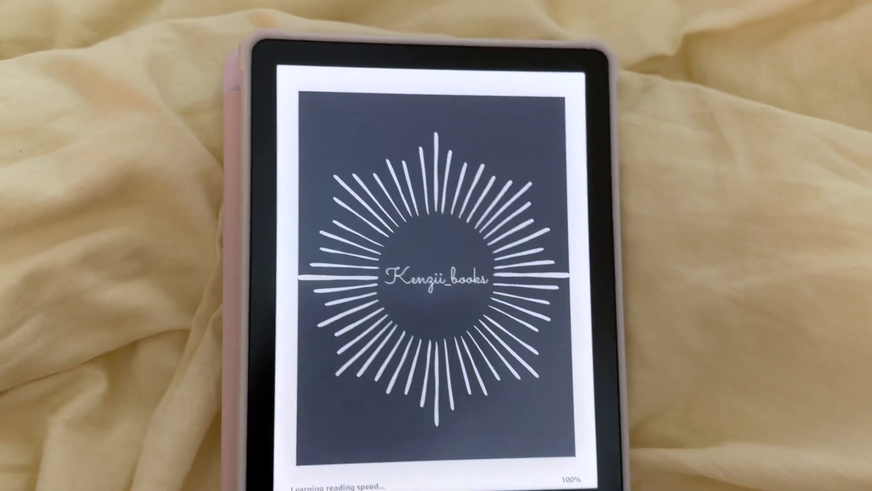